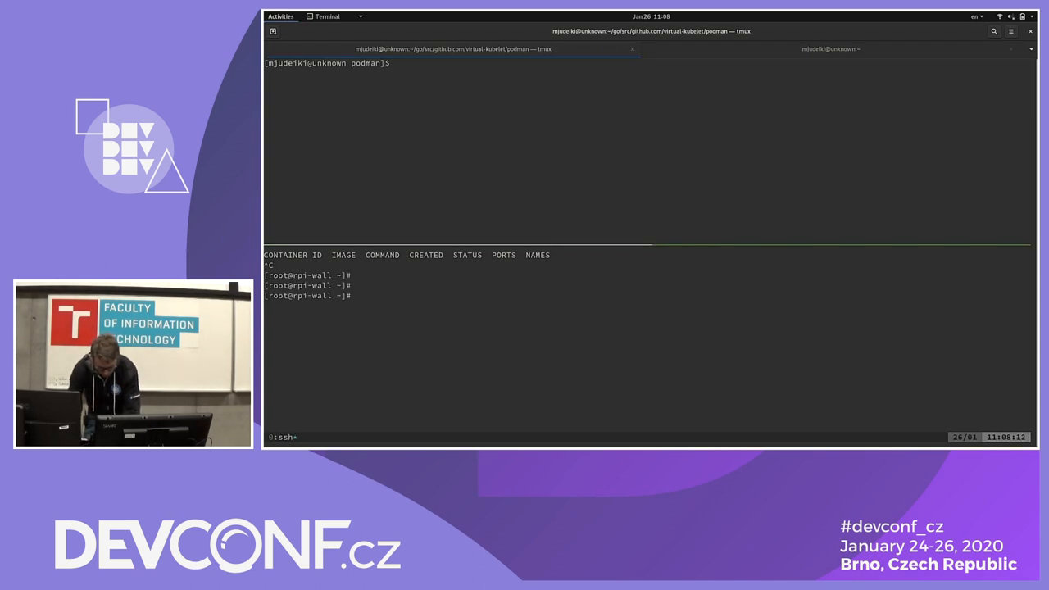
Step: Run uname -a on the Pi, start podman ps --watch 1, and list cluster nodes with oc get nodes
text(uname -a)
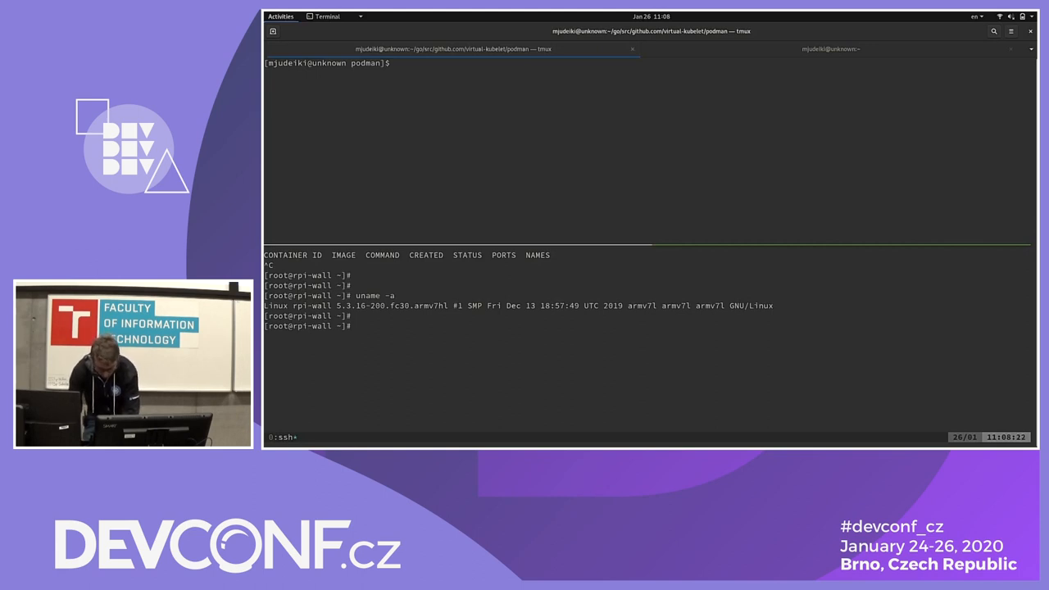
text(podman ps --watch 1)
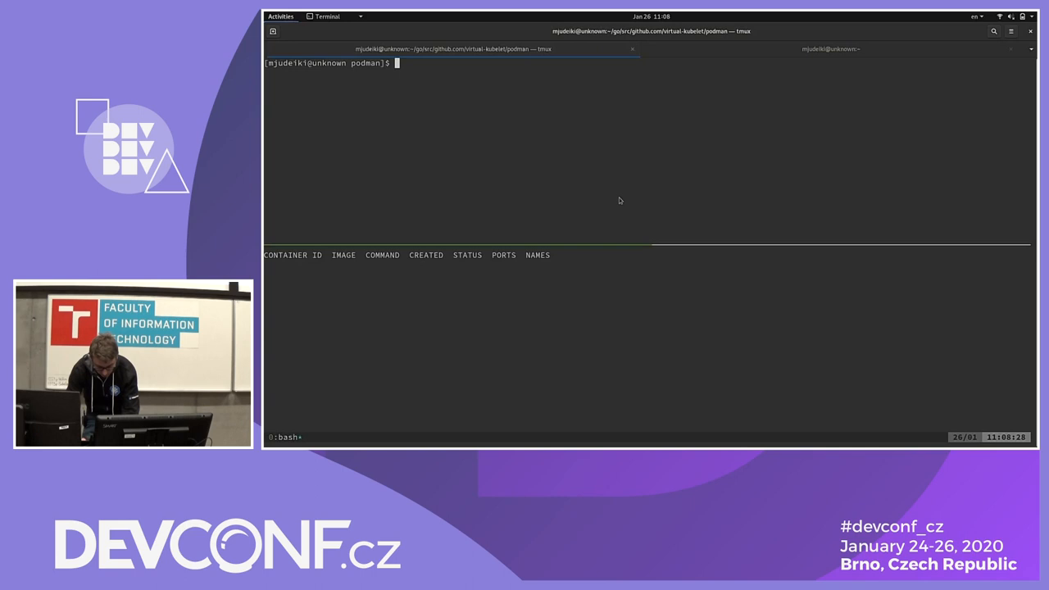
text(oc)
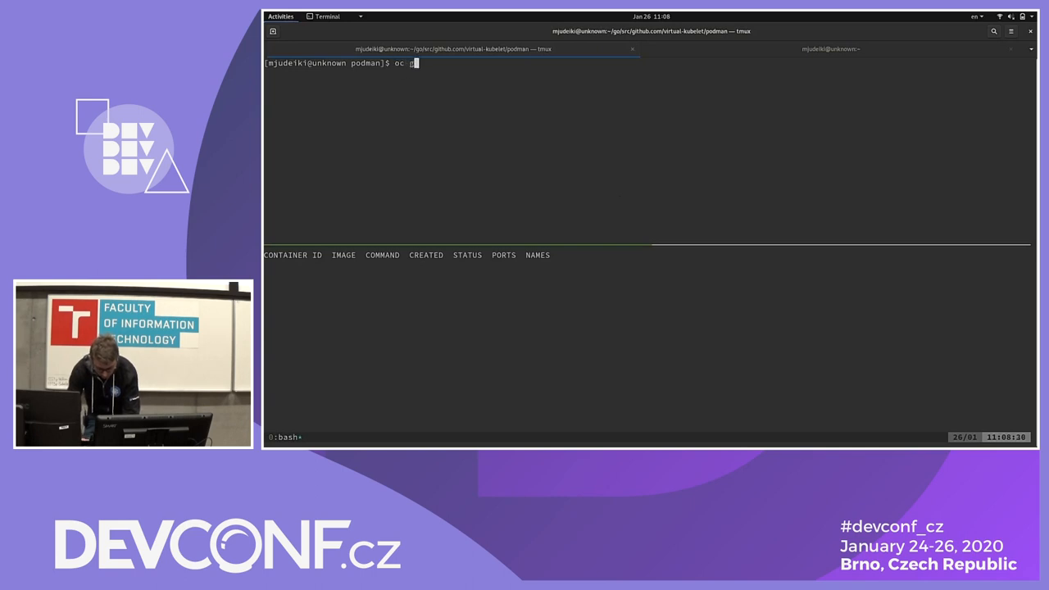
text(get nodes)
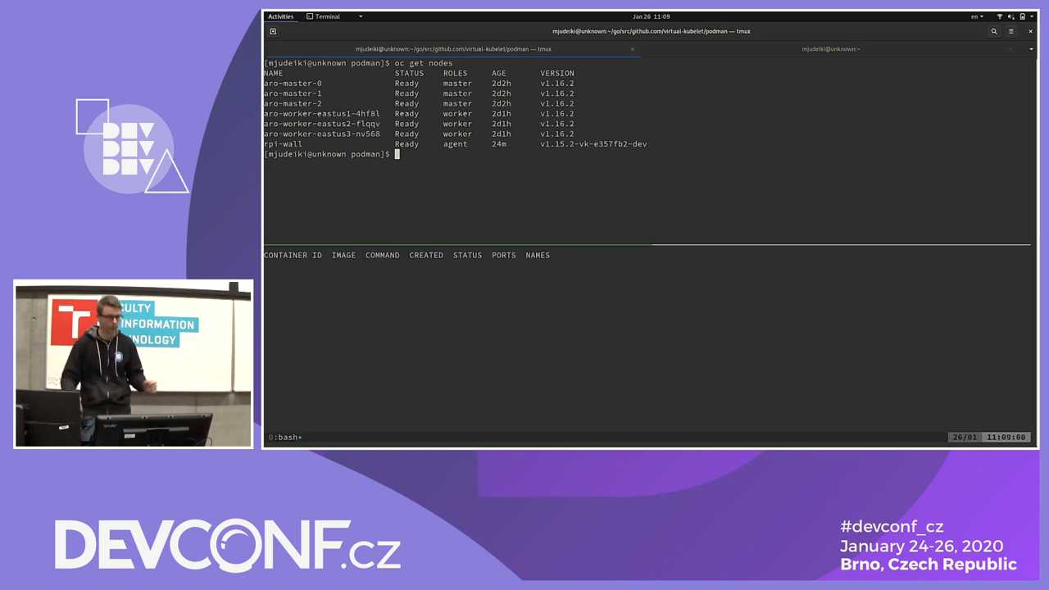
key(alt+Tab)
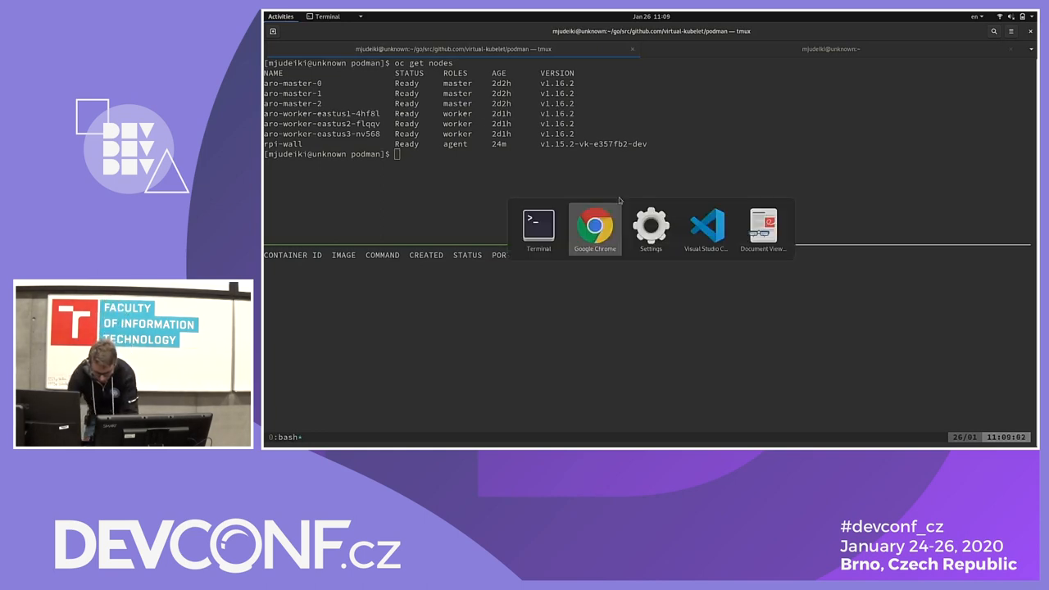
click(706, 226)
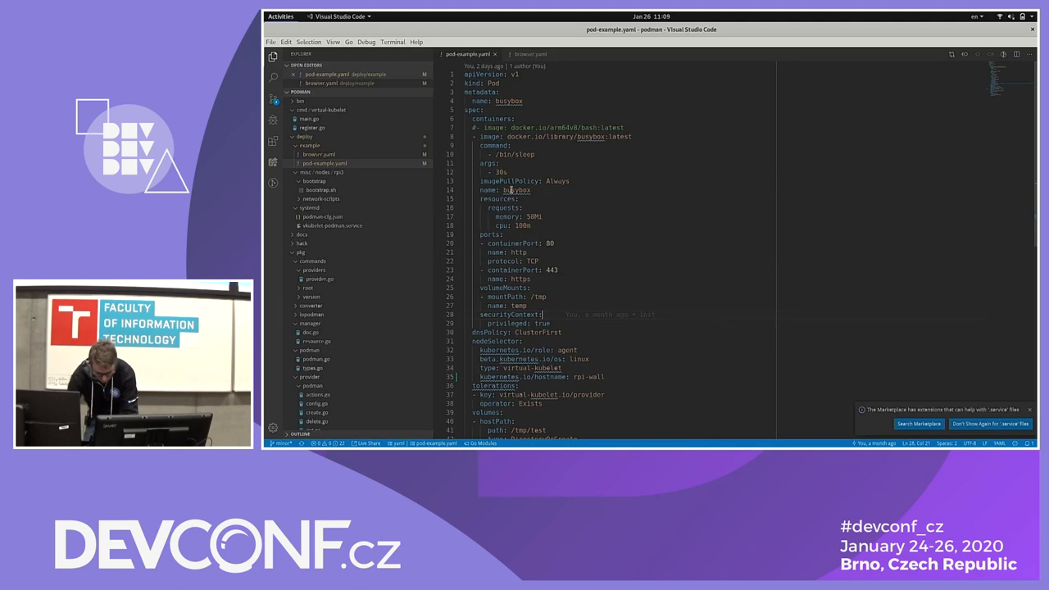
scroll(down, 3)
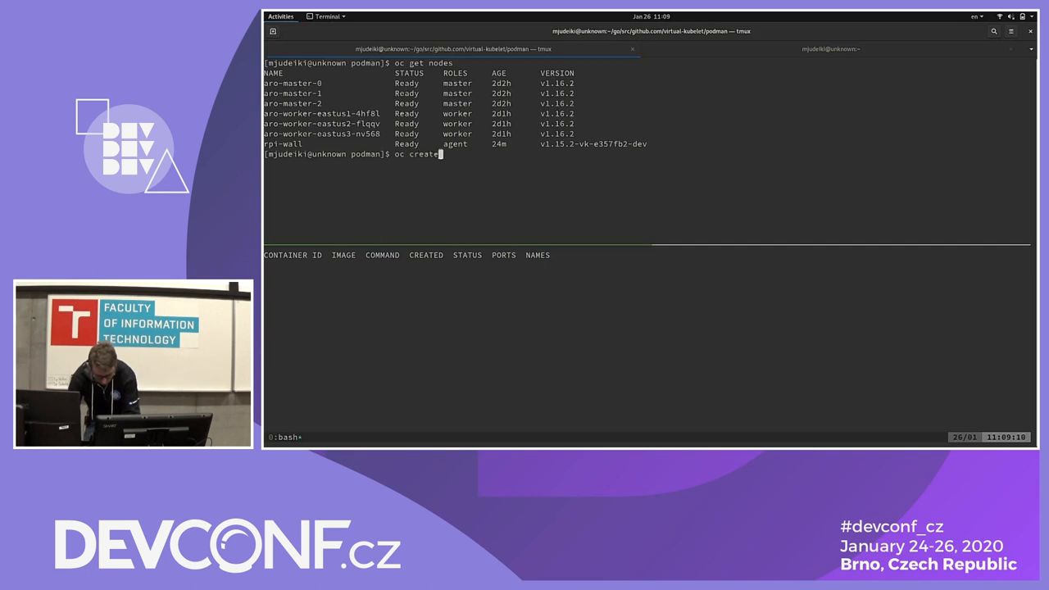
Step: Create the busybox pod from deploy/example/pod-example.yaml and watch it with oc get pods -w until it exits
text(-f d)
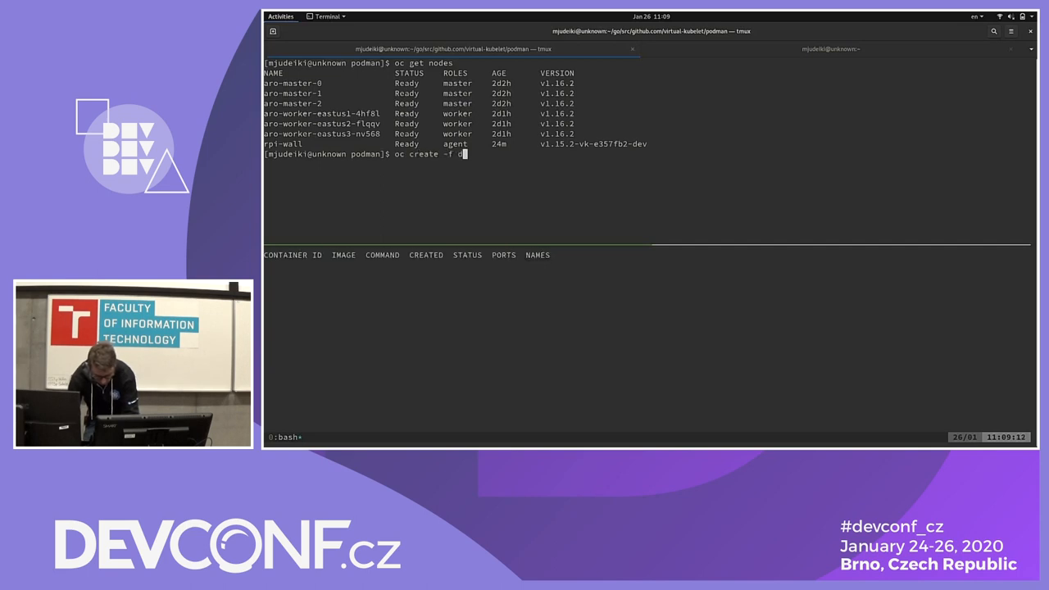
text(eploy/example/pod-example.yaml)
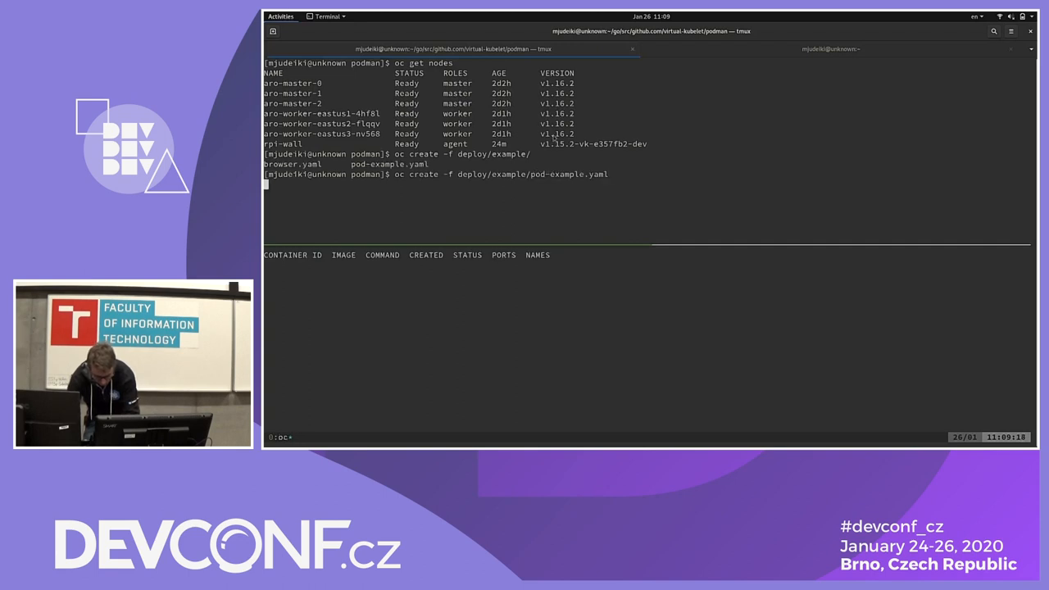
text(oc get pods)
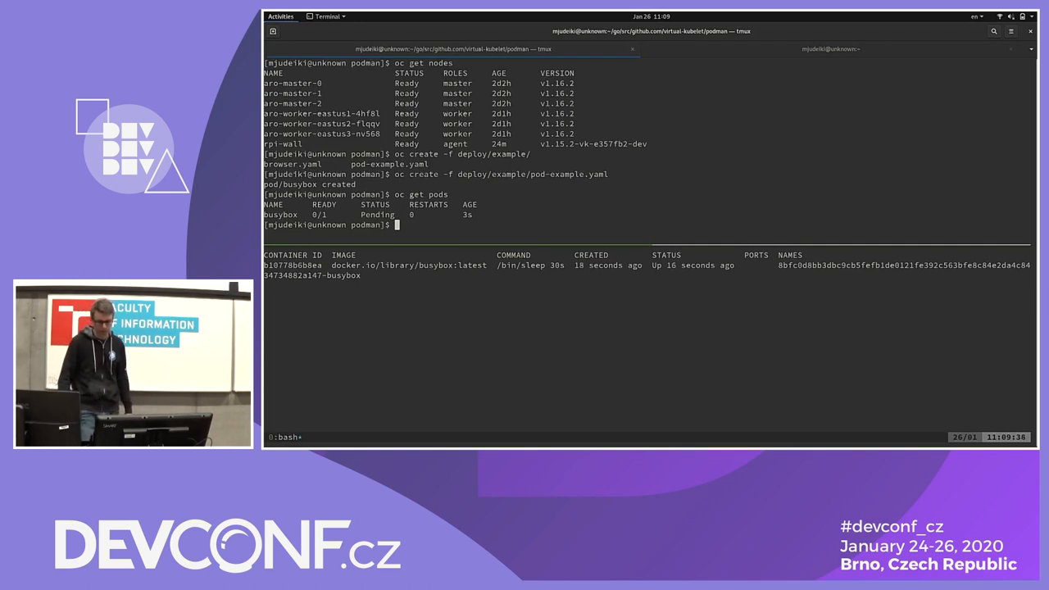
text(oc get pods -w)
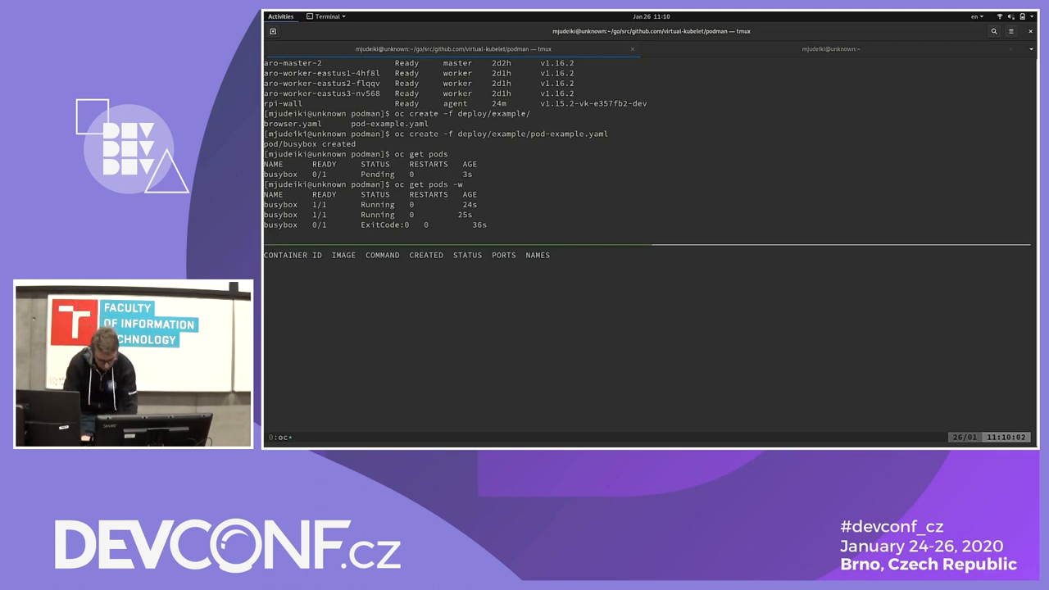
key(ctrl+c)
text(oc)
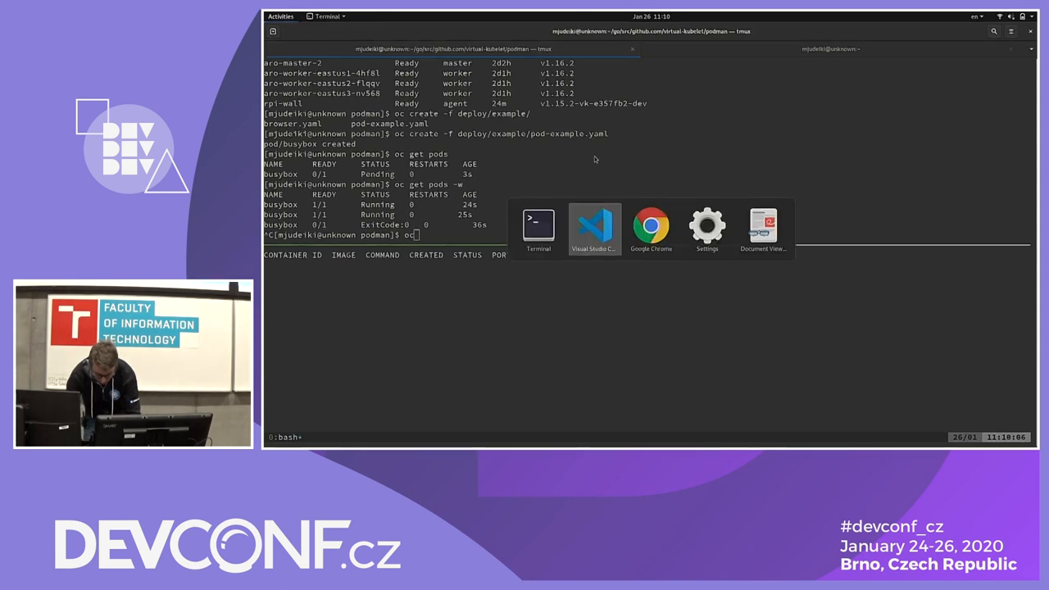
click(594, 228)
text( create -f)
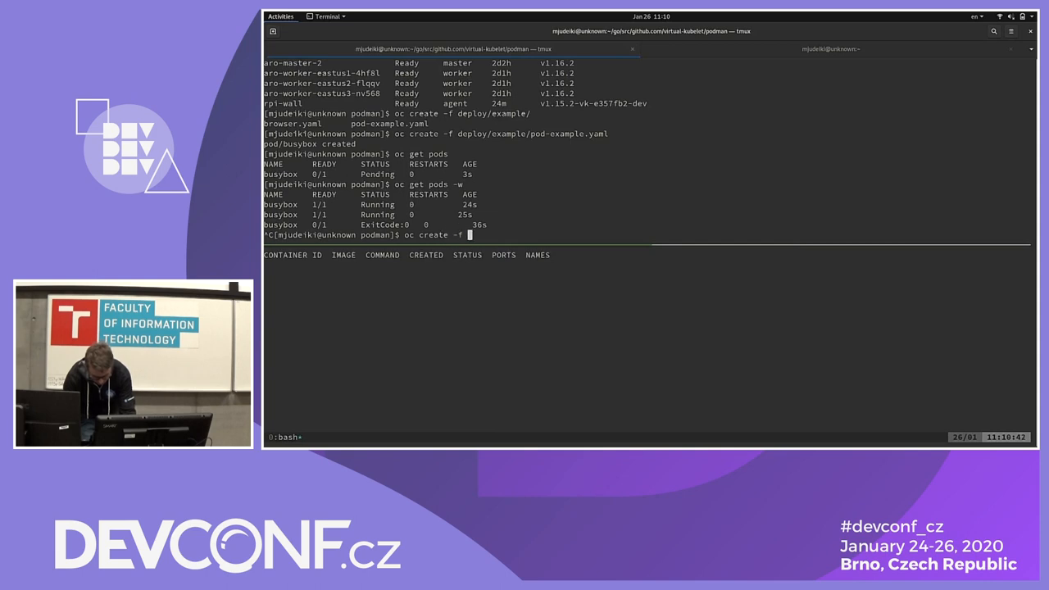
Step: Create the Chromium pod from deploy/example/browser.yaml and confirm it Running with oc get pods
text(deploy/example/browser.yaml)
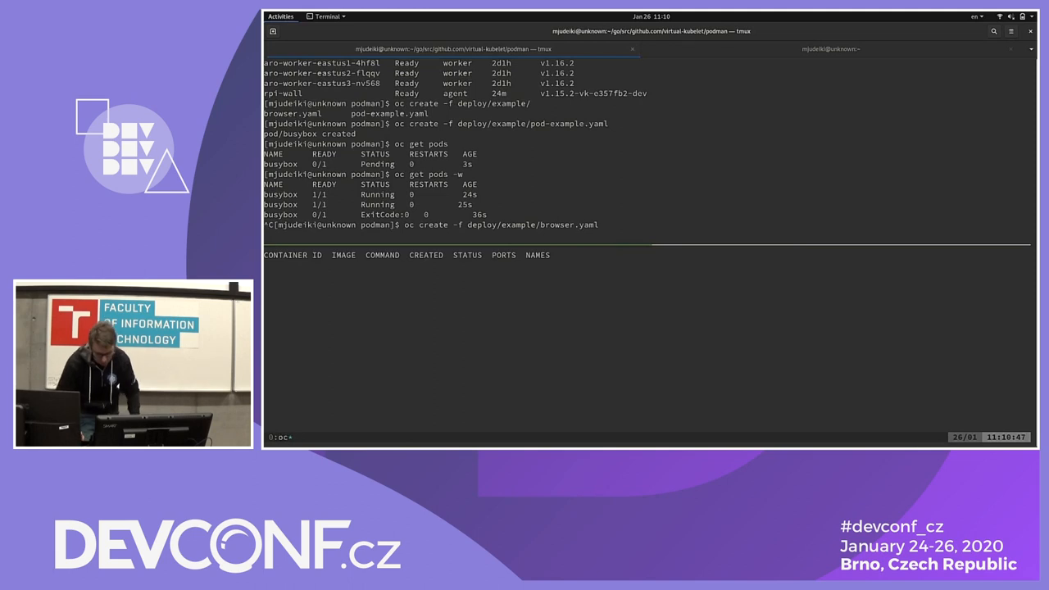
key(Return)
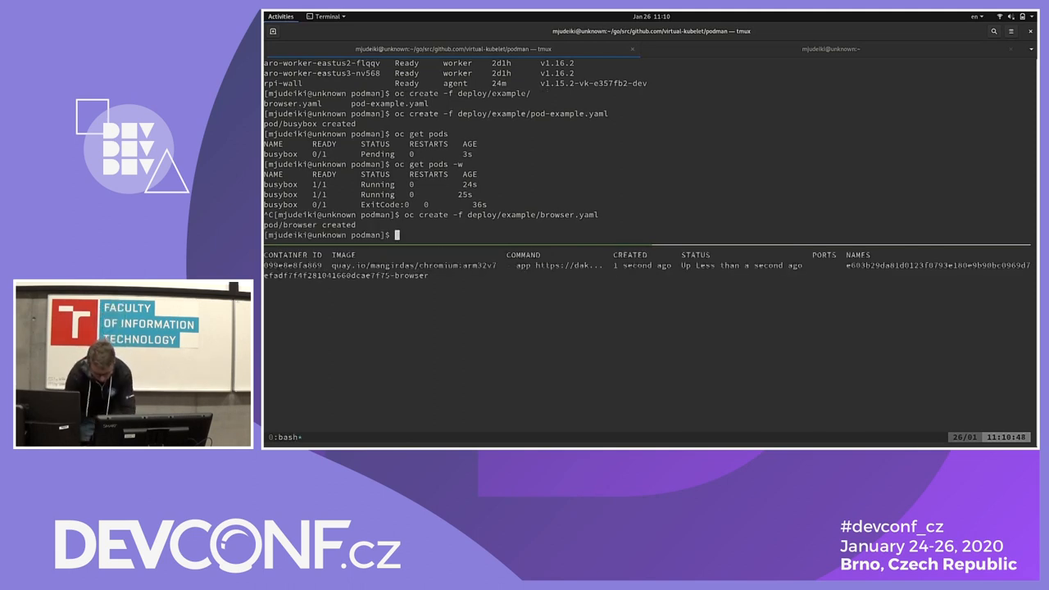
text(oc get pods)
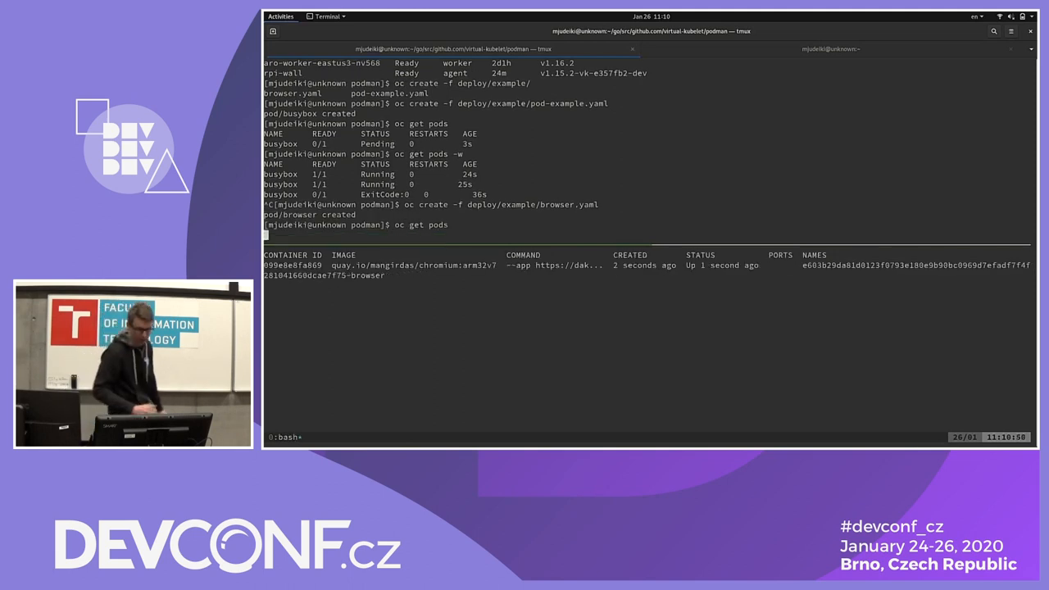
key(Return)
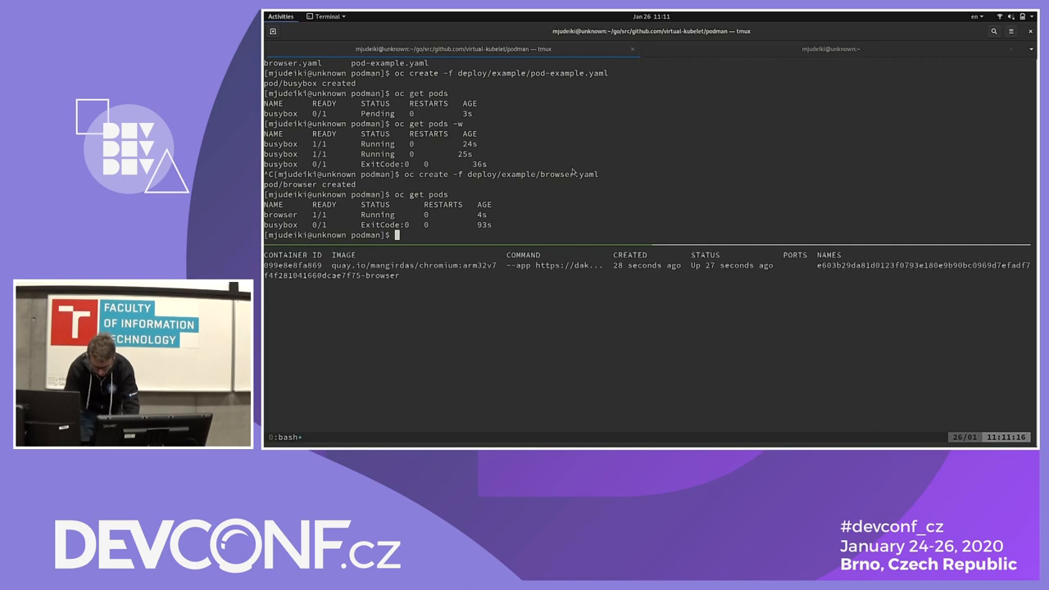
text(oc create -f deploy/example/browser.yaml)
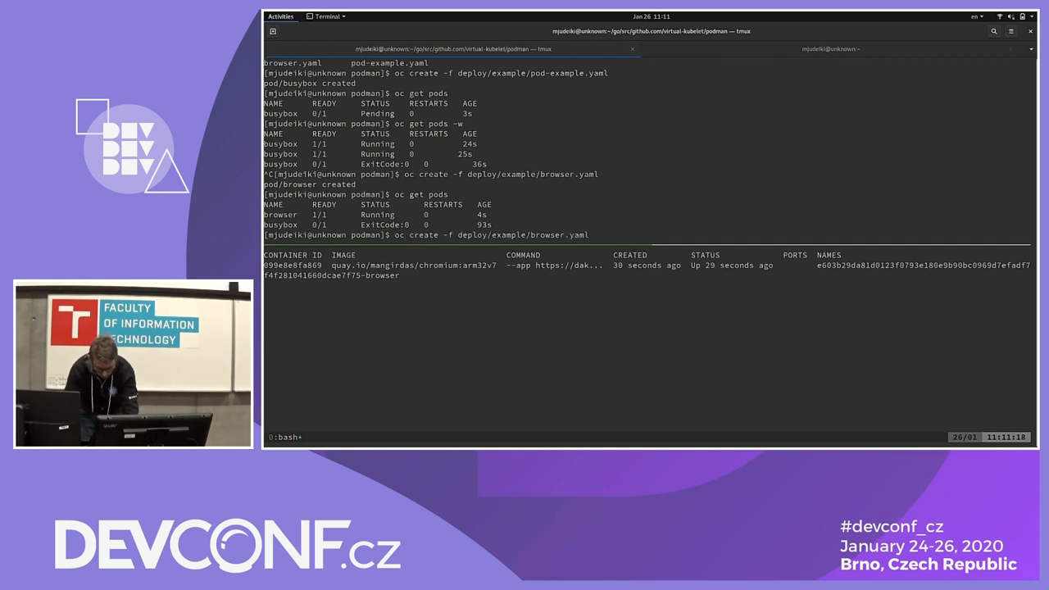
text(oc get nodes)
text(oc delete pod --all)
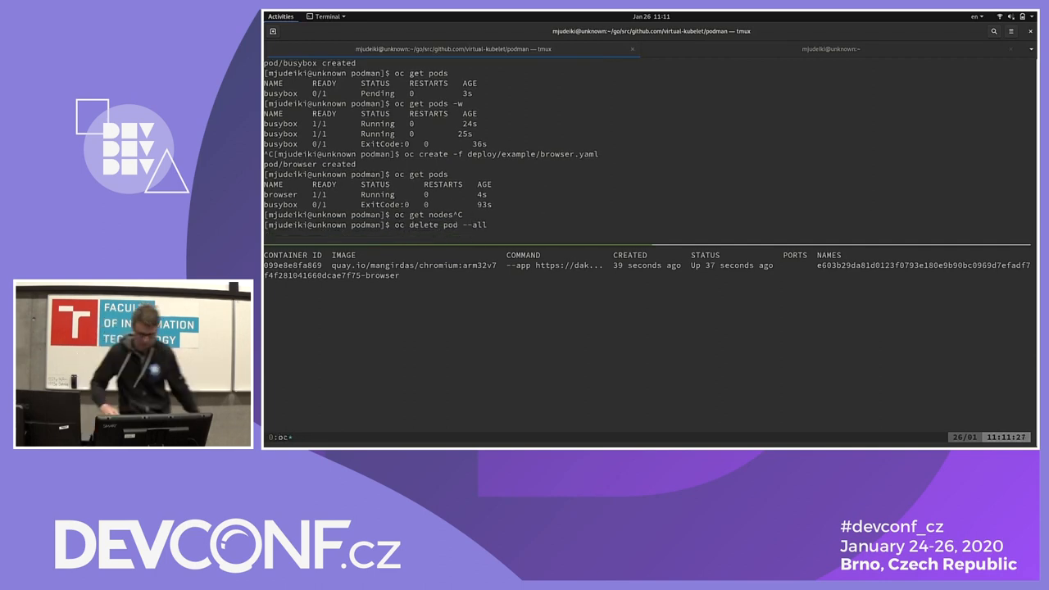
key(Return)
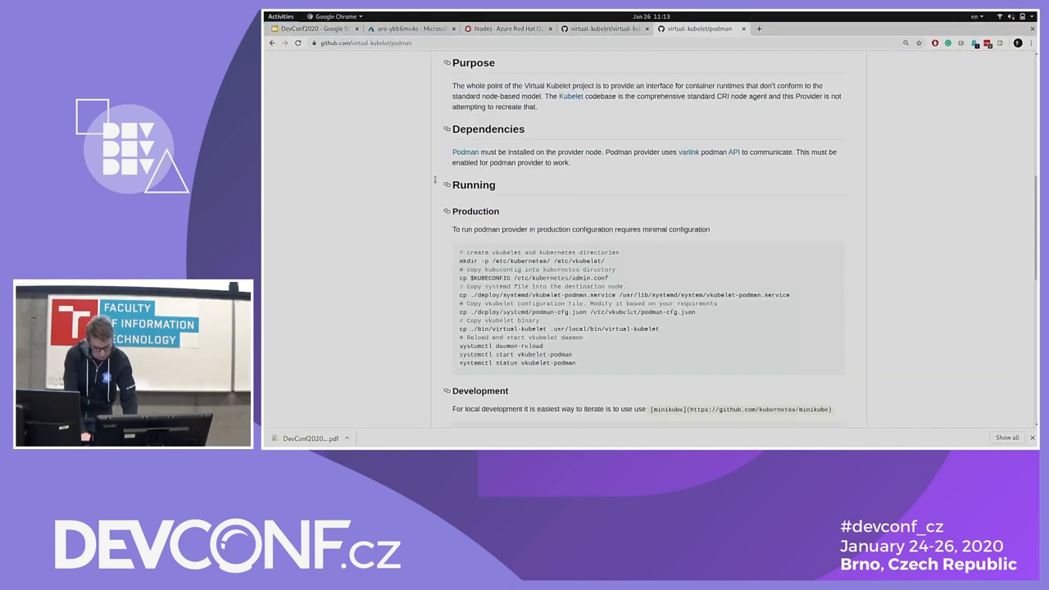
Step: Scroll the podman provider README's Running section, then run top in the Raspberry Pi pane
scroll(down, 3)
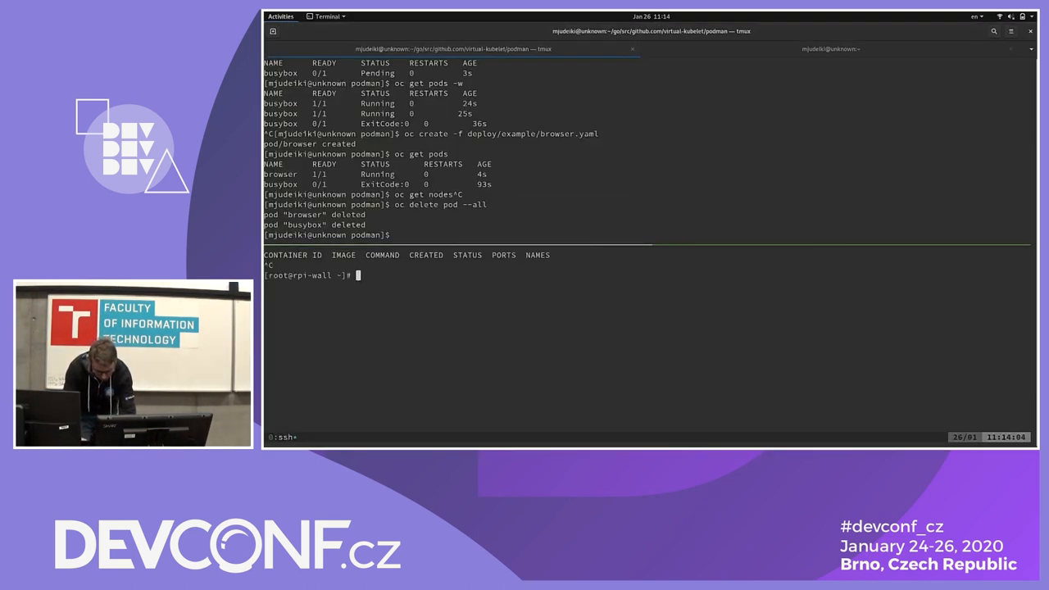
text(top)
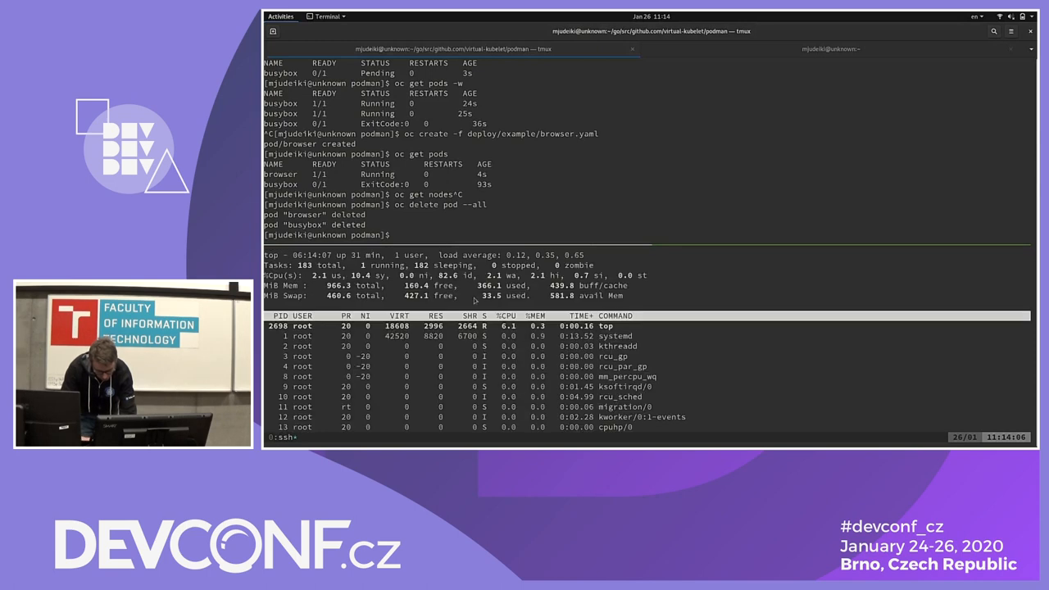
mouse_move(531, 233)
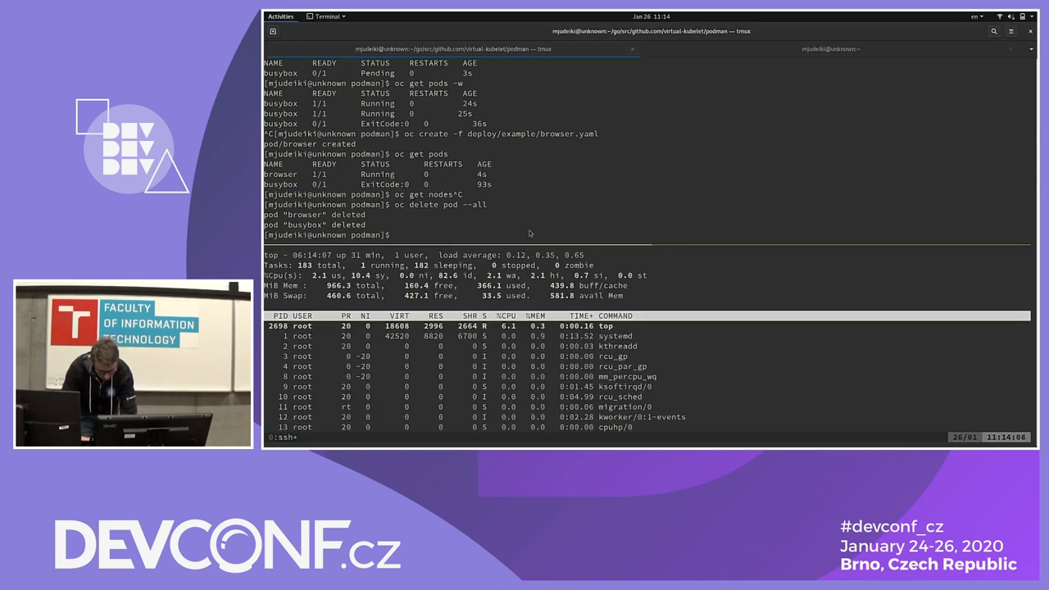